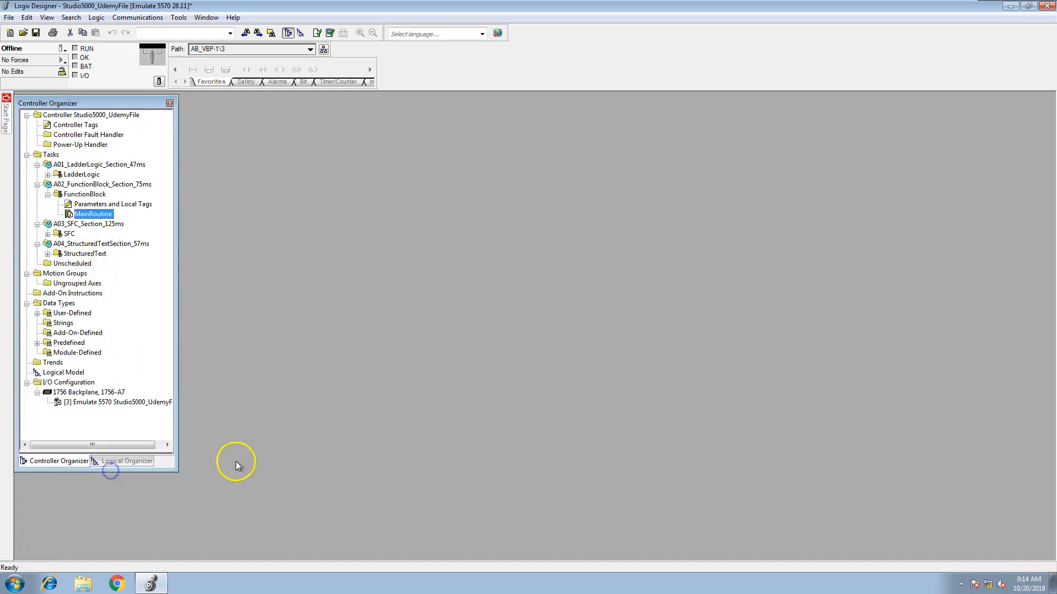
mouse_move(270, 442)
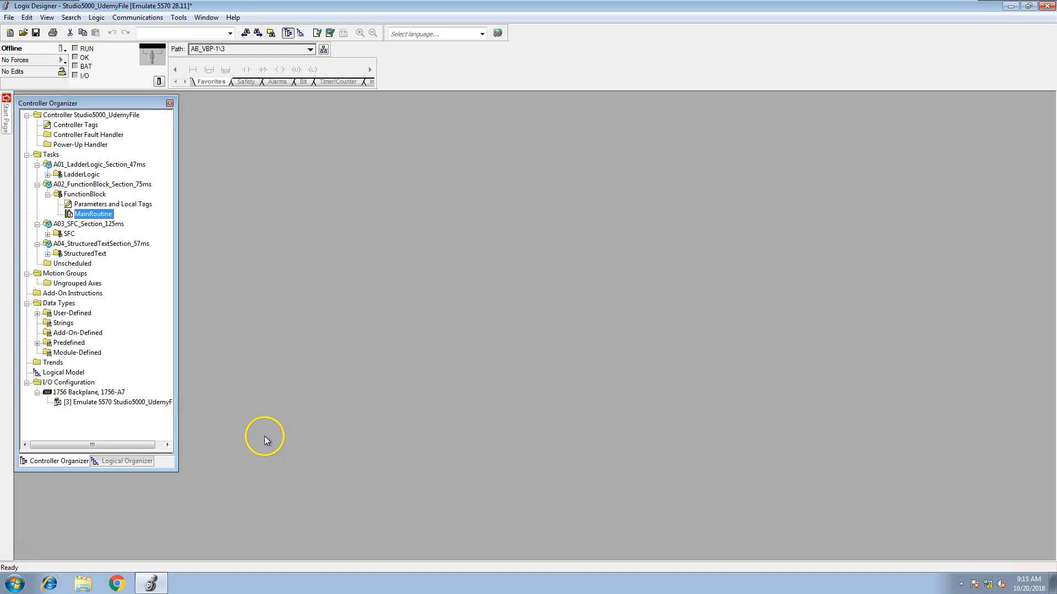
mouse_move(265, 447)
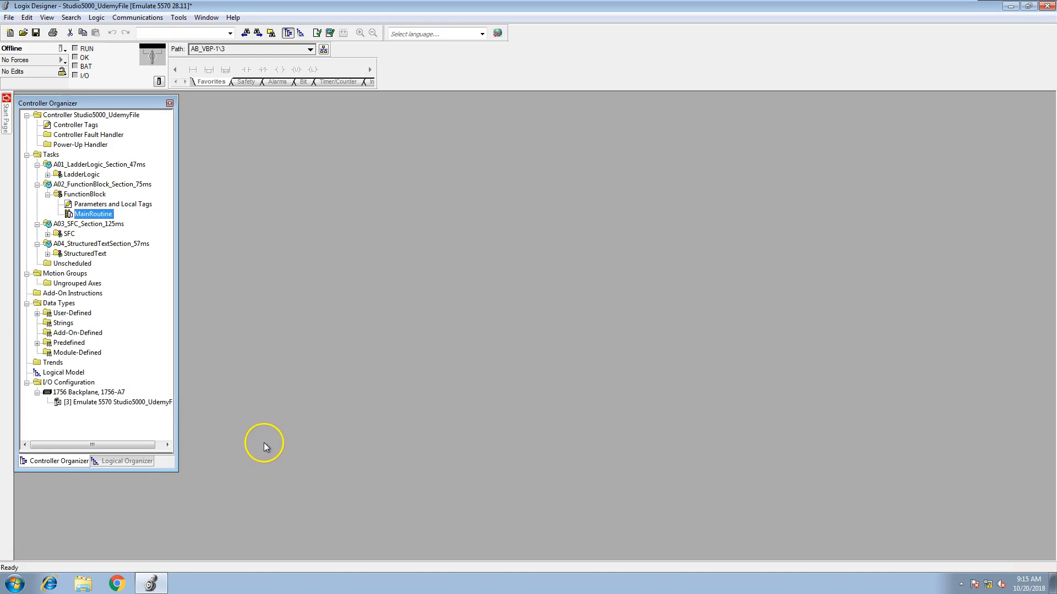
mouse_move(268, 447)
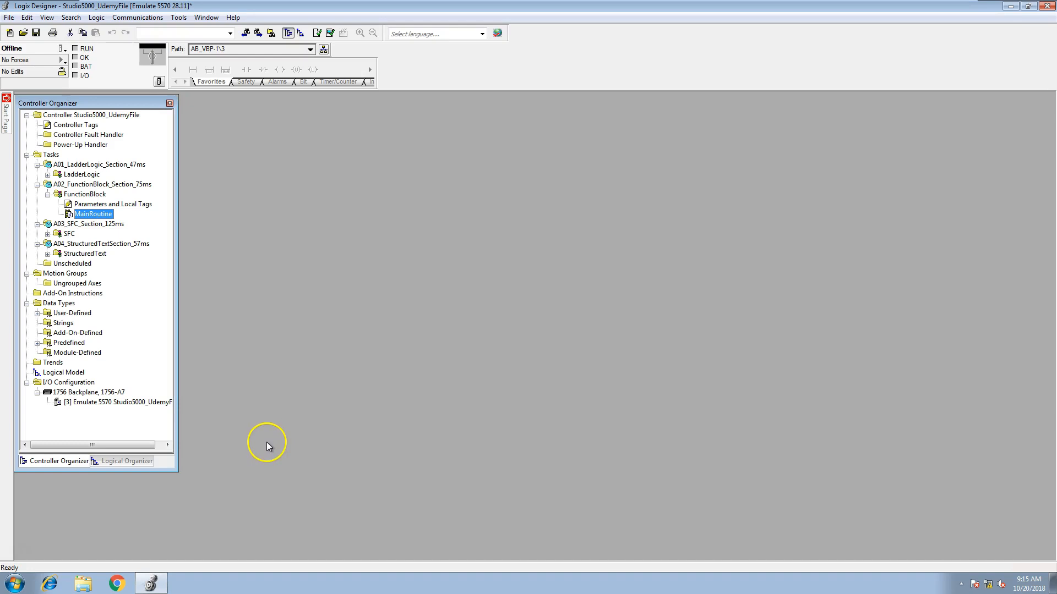
mouse_move(268, 449)
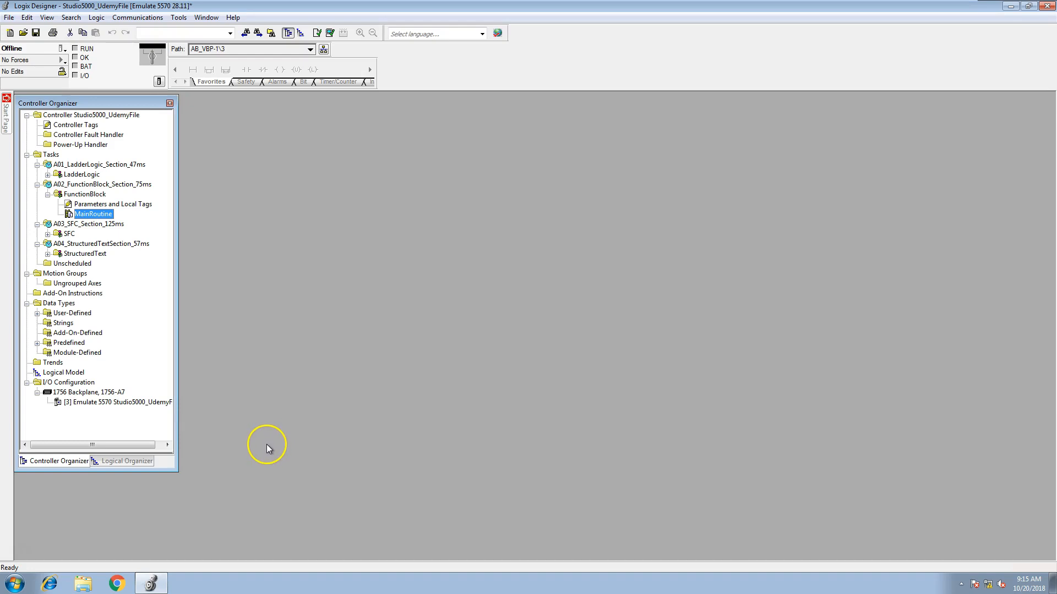
mouse_move(266, 447)
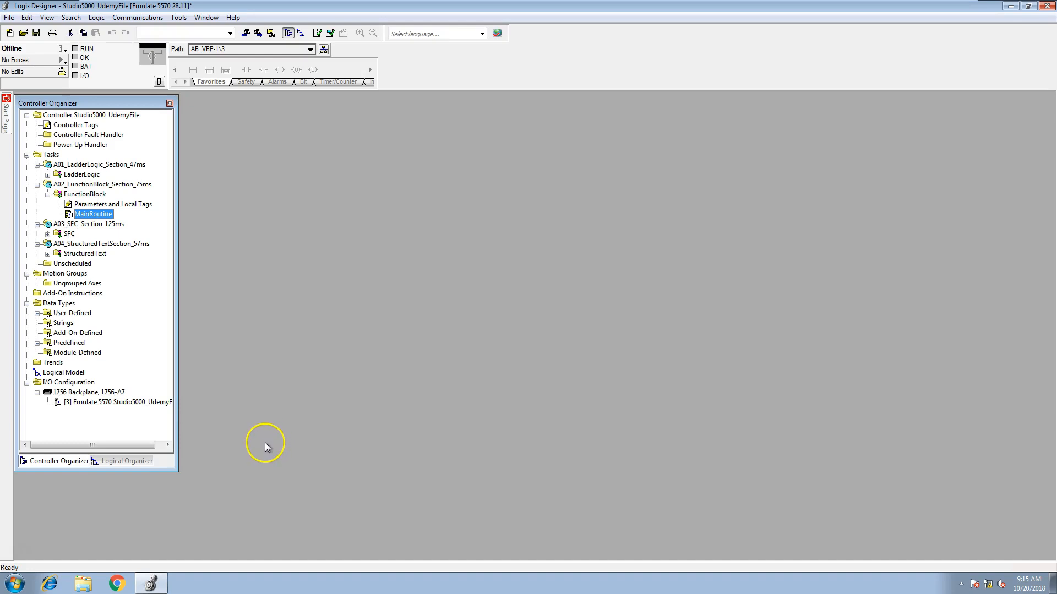
mouse_move(267, 450)
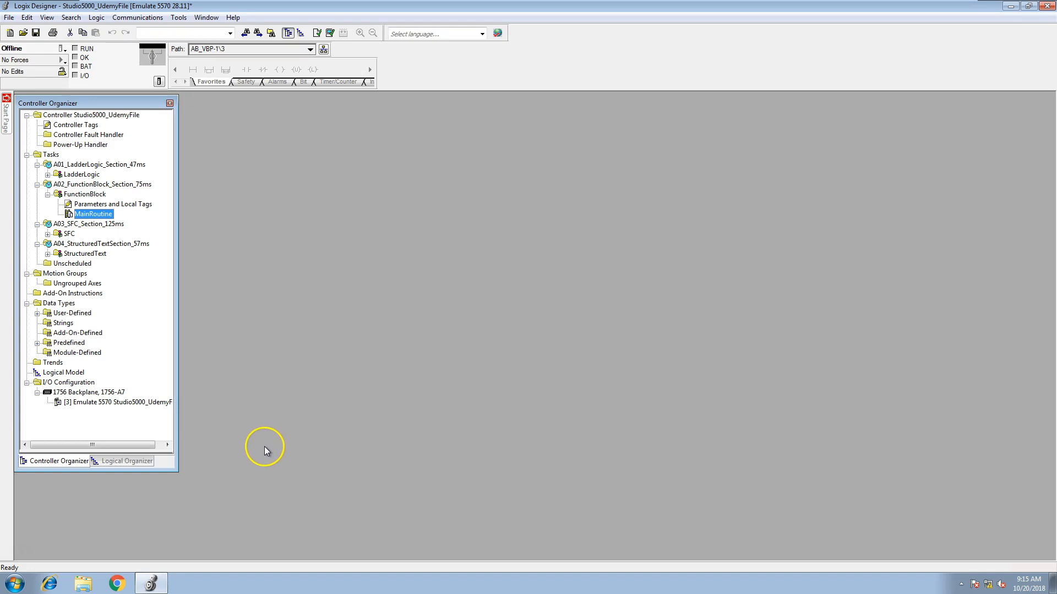
mouse_move(265, 446)
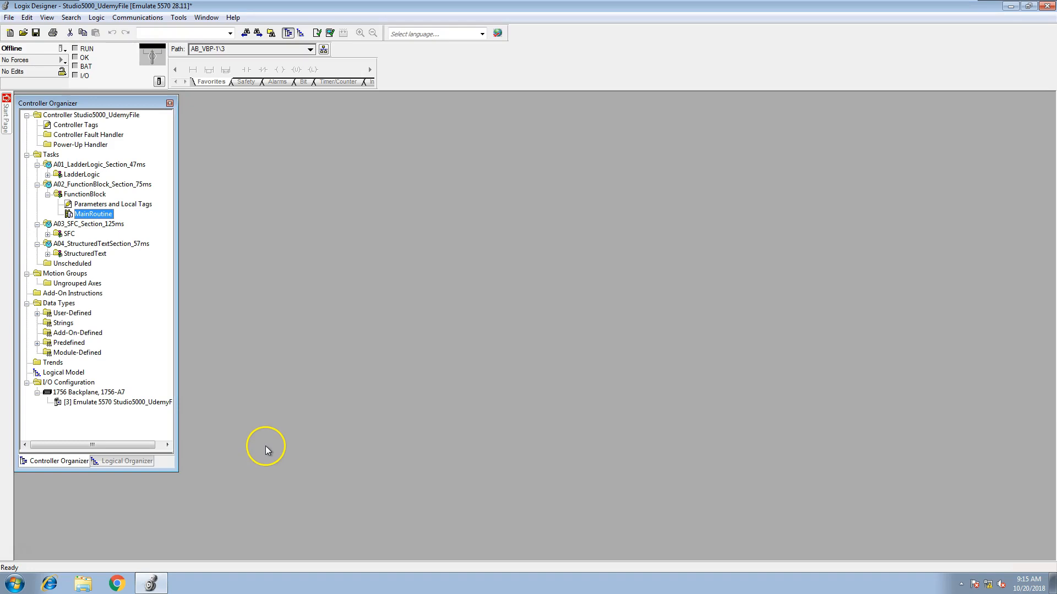
mouse_move(267, 447)
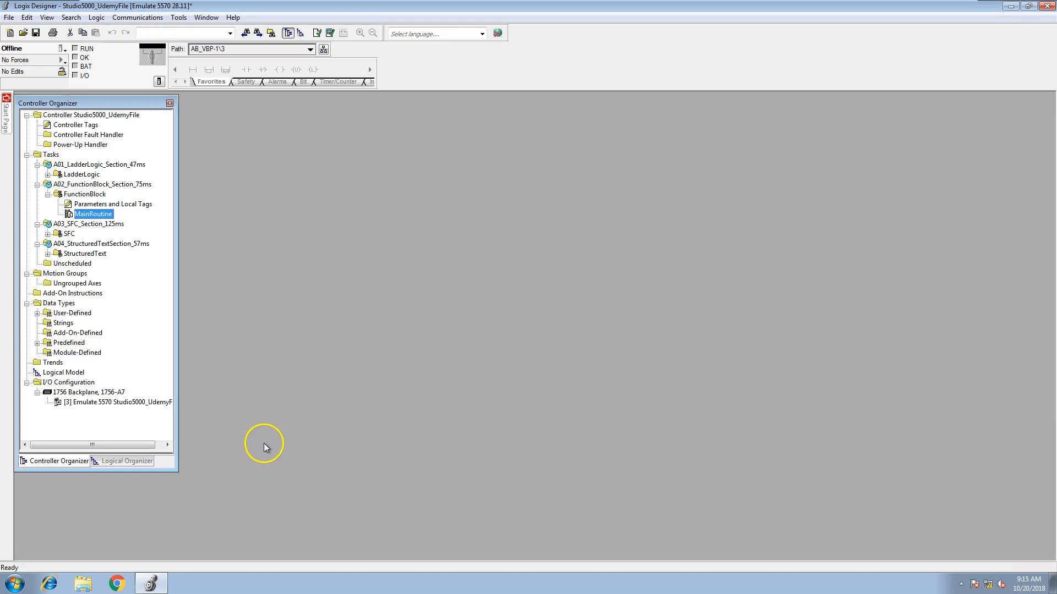
mouse_move(265, 450)
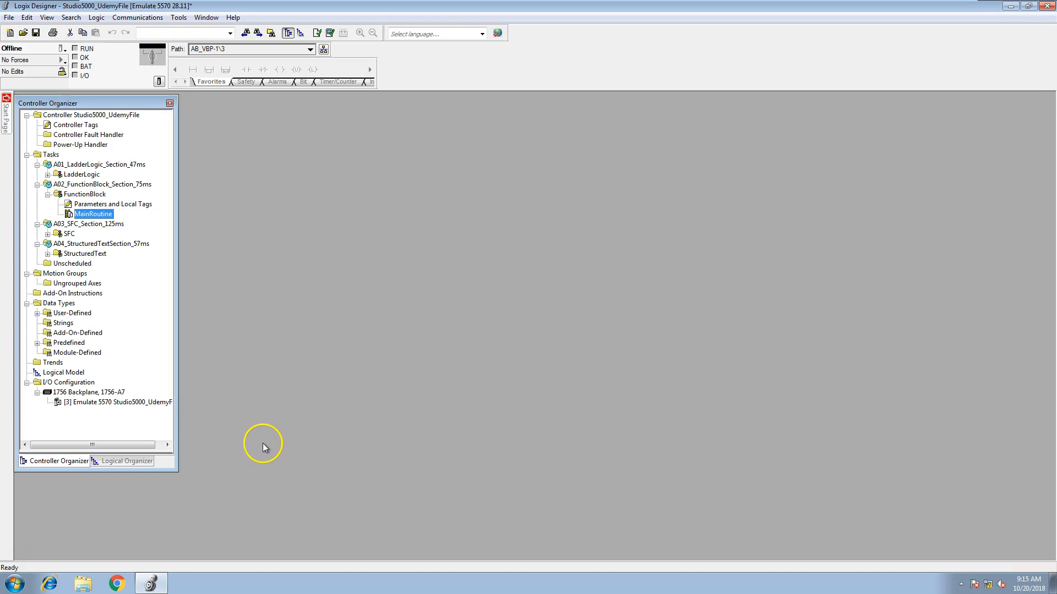
mouse_move(265, 446)
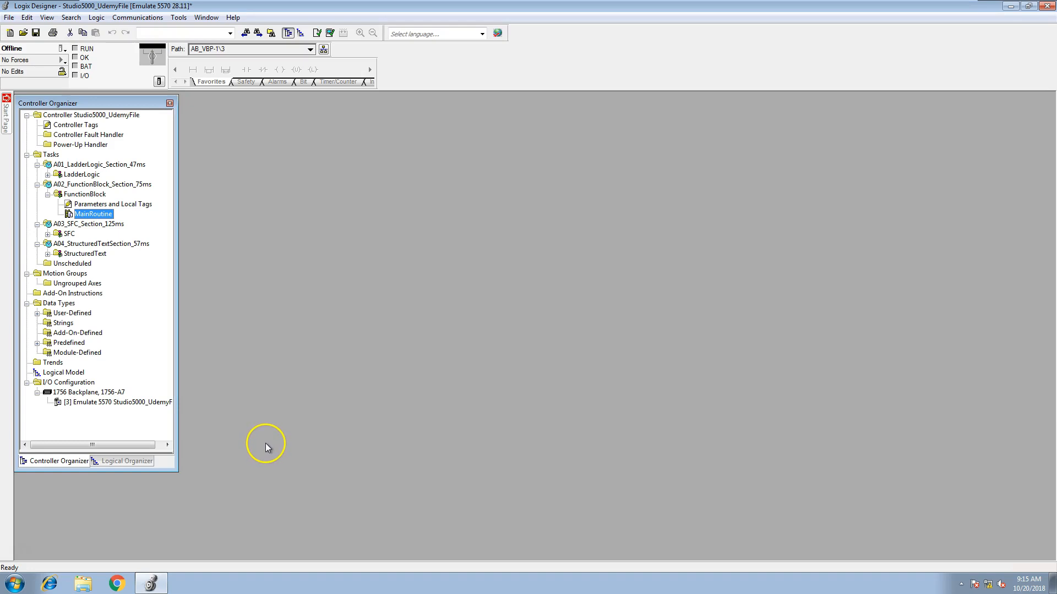
mouse_move(264, 445)
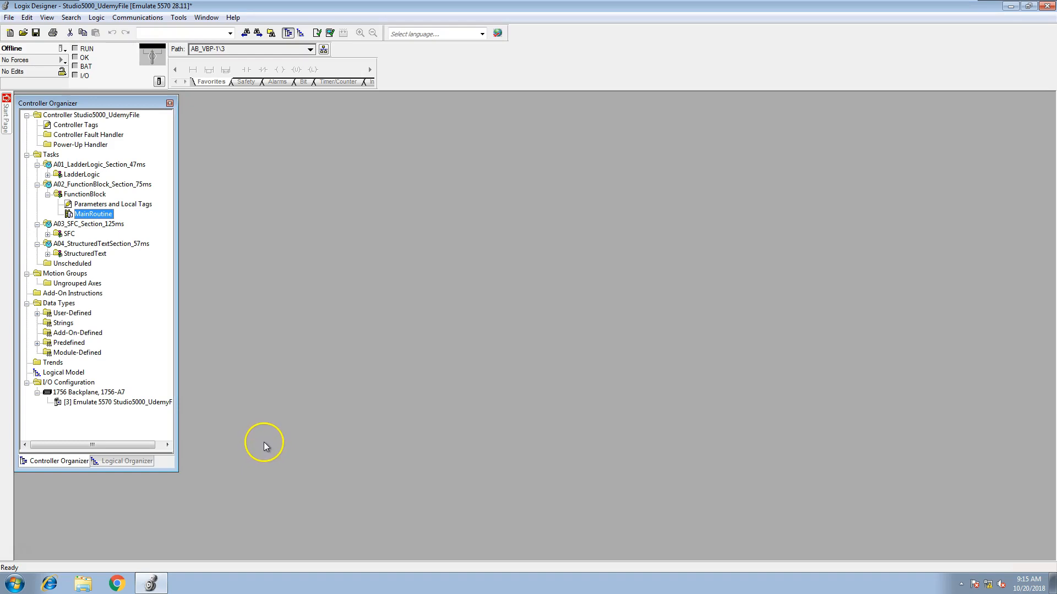
mouse_move(264, 450)
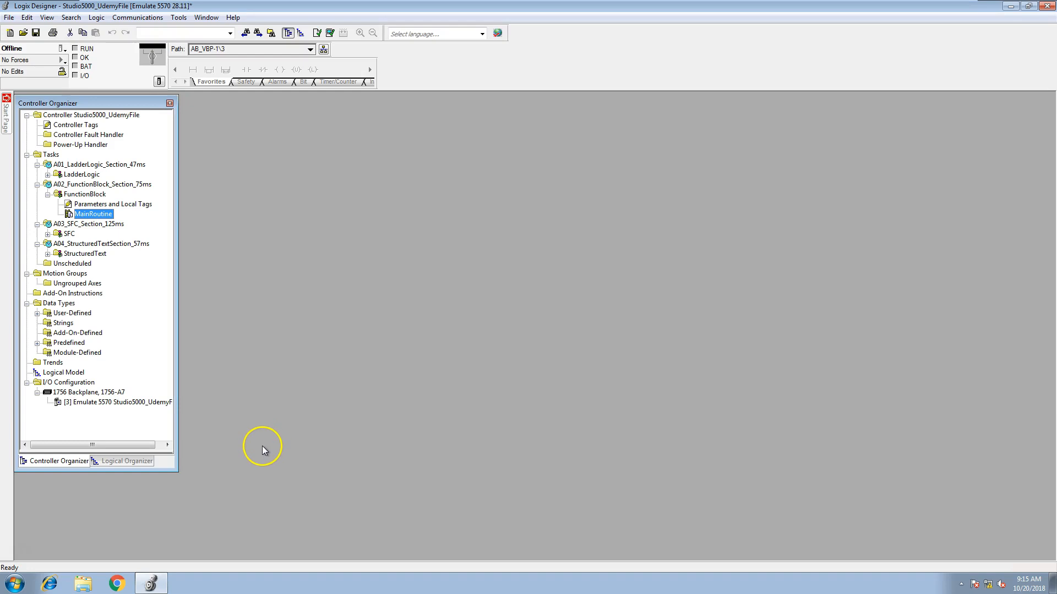
mouse_move(263, 448)
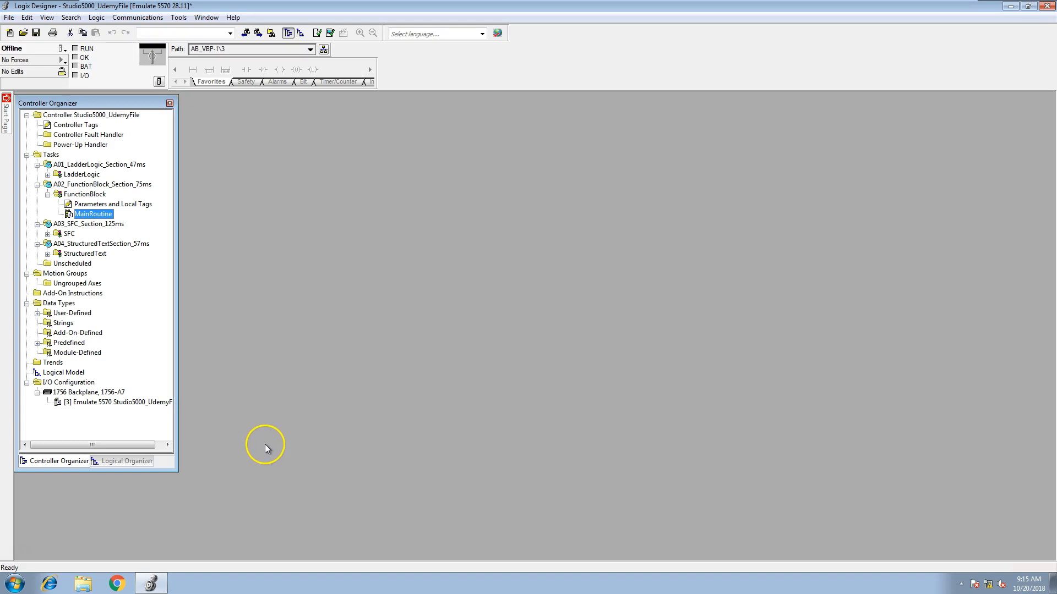
mouse_move(268, 447)
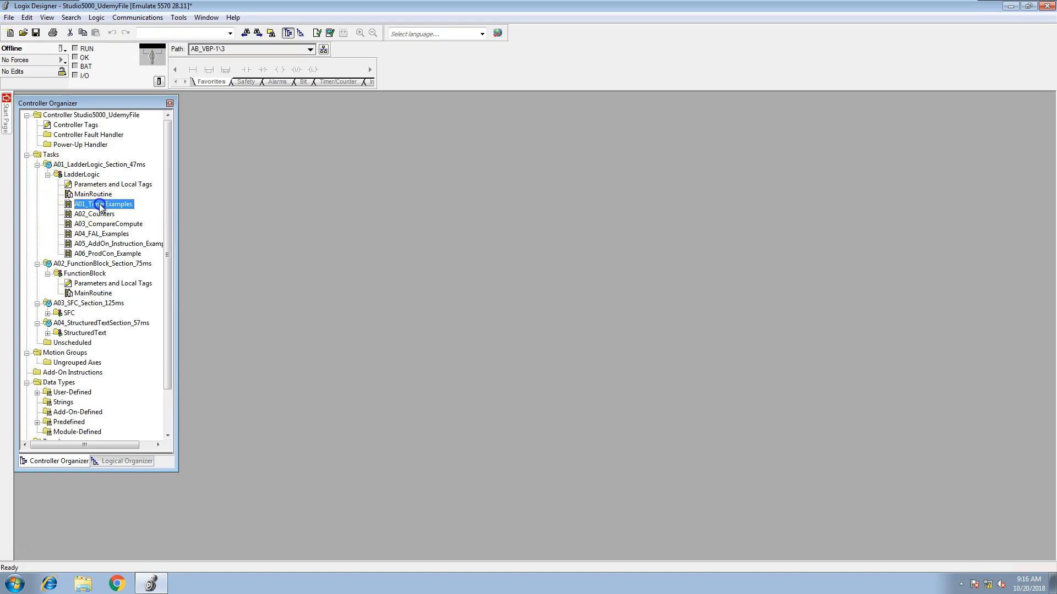
Open the A01_TimerExamples routine and toggle the Controller Organizer from the View menu
double_click(102, 204)
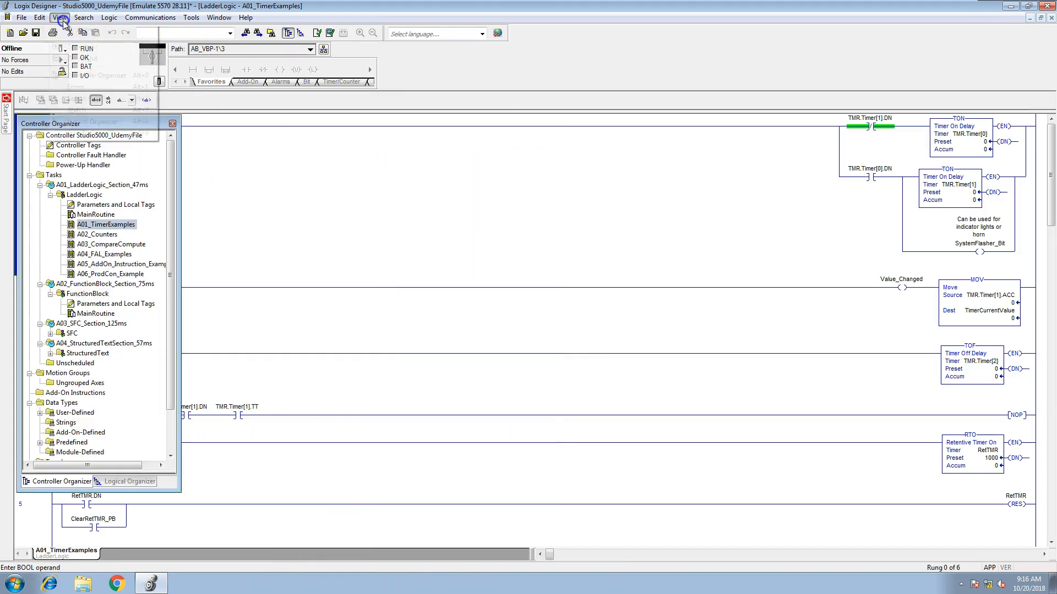
click(39, 17)
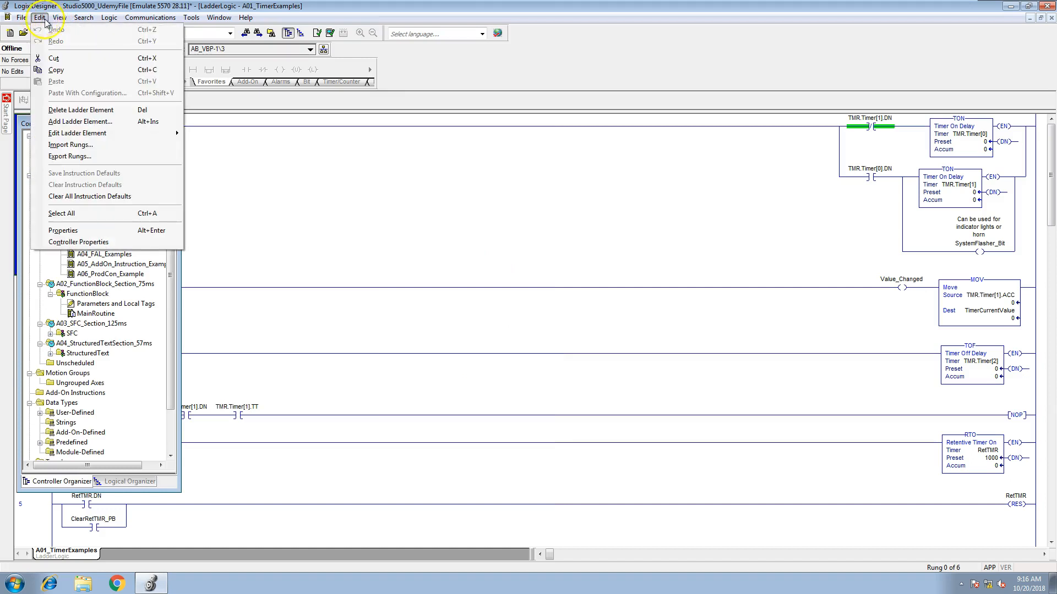
click(60, 17)
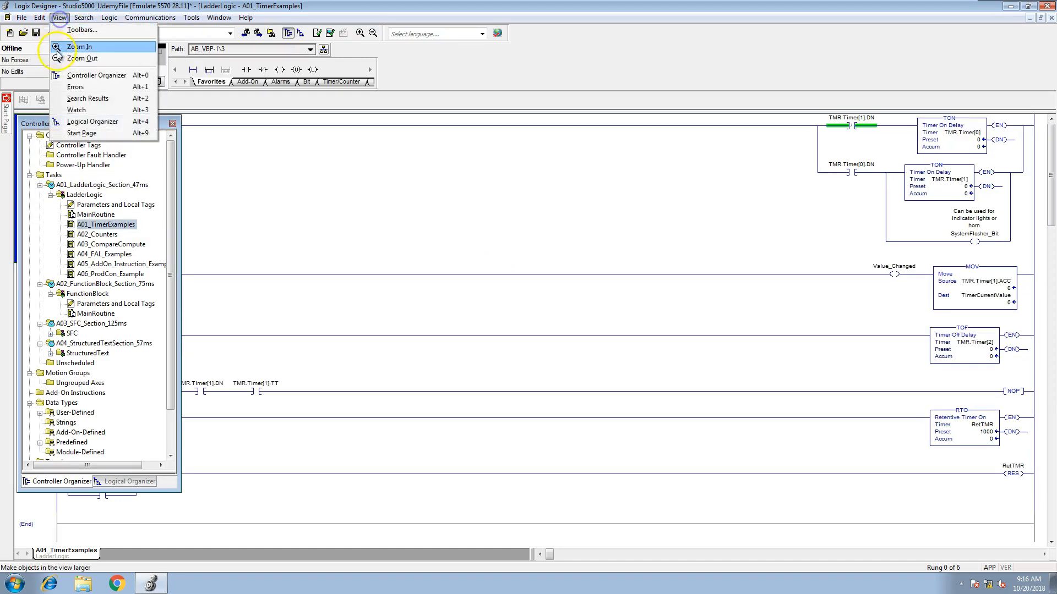
mouse_move(96, 75)
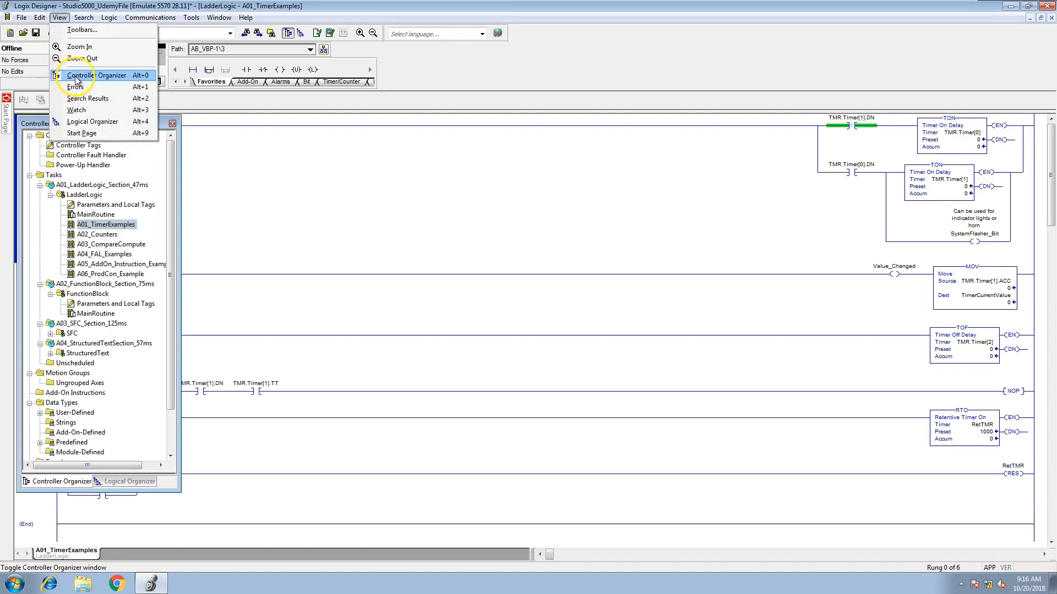
click(99, 75)
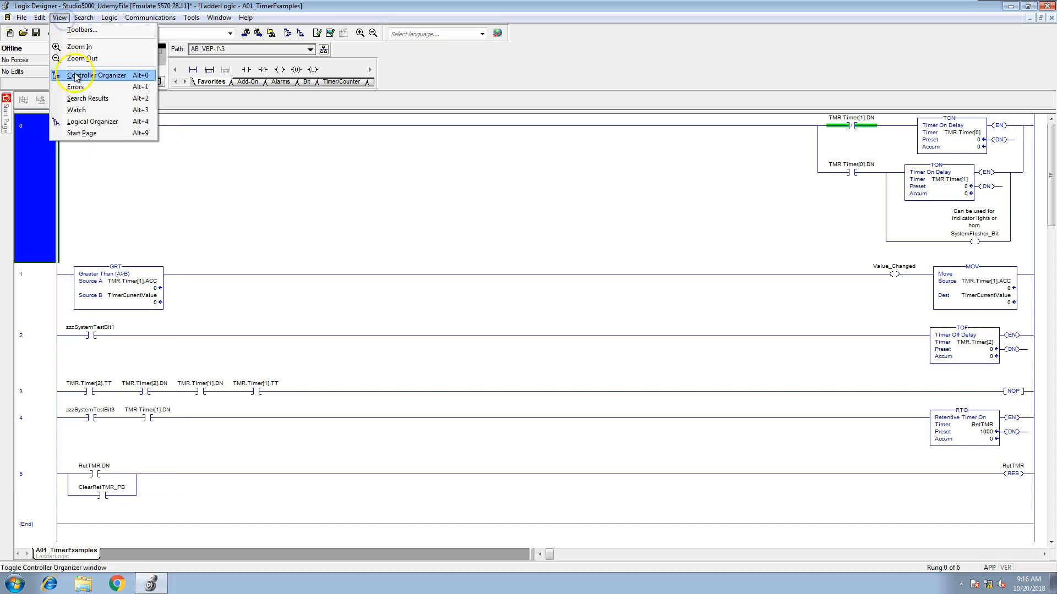
click(97, 75)
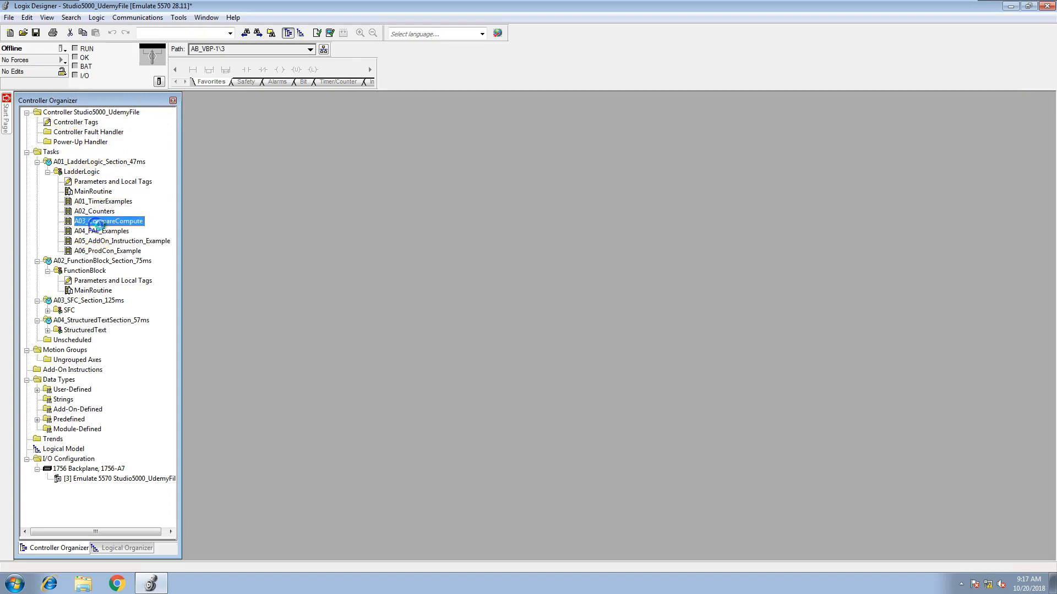
Open and close A03_CompareCompute, then exit Logix Designer, saving the project changes
double_click(108, 221)
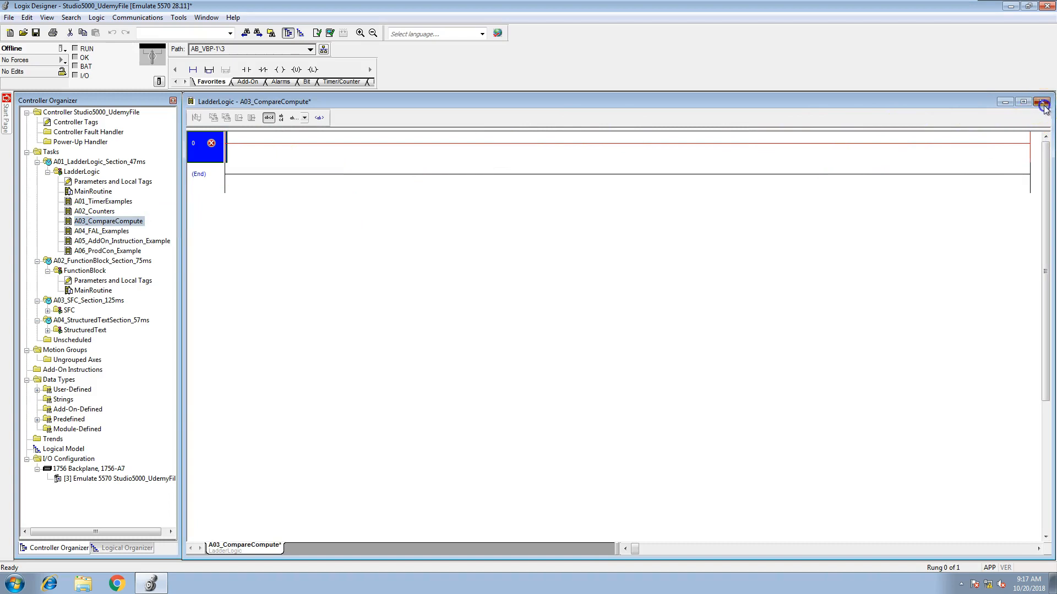
click(1042, 102)
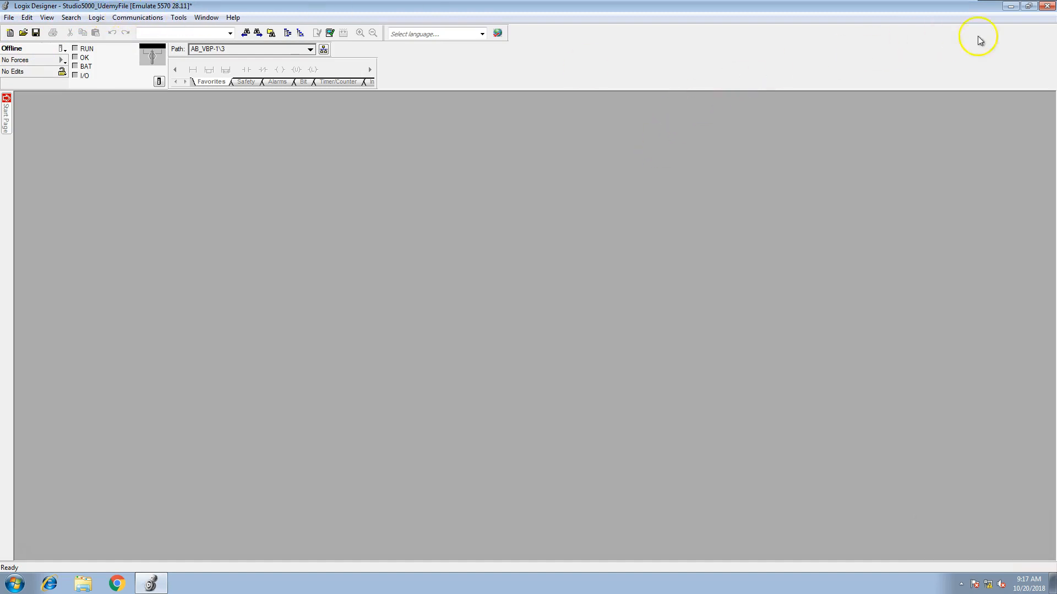
mouse_move(1049, 7)
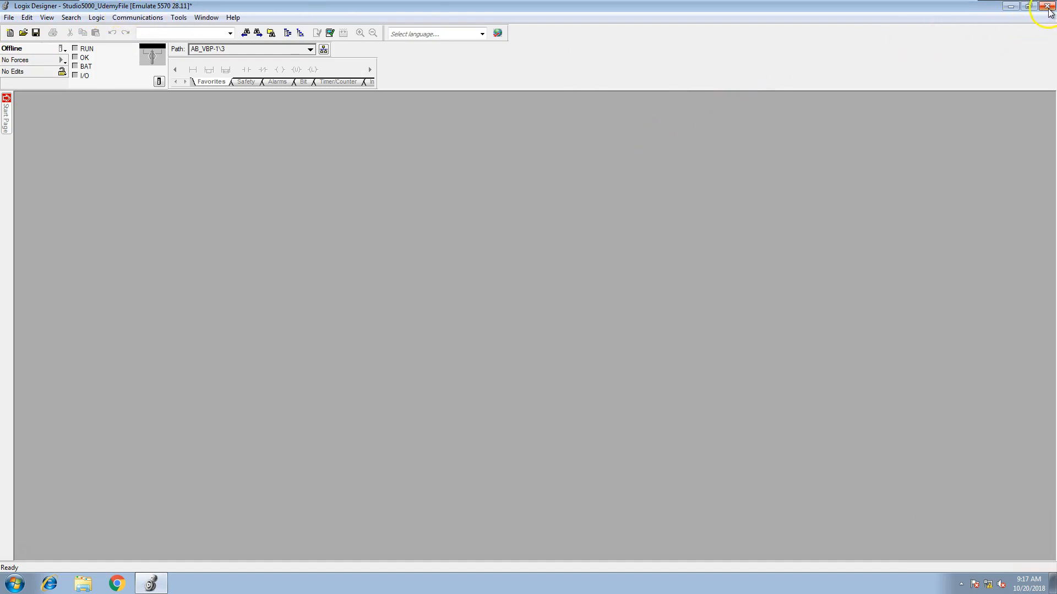
click(1048, 6)
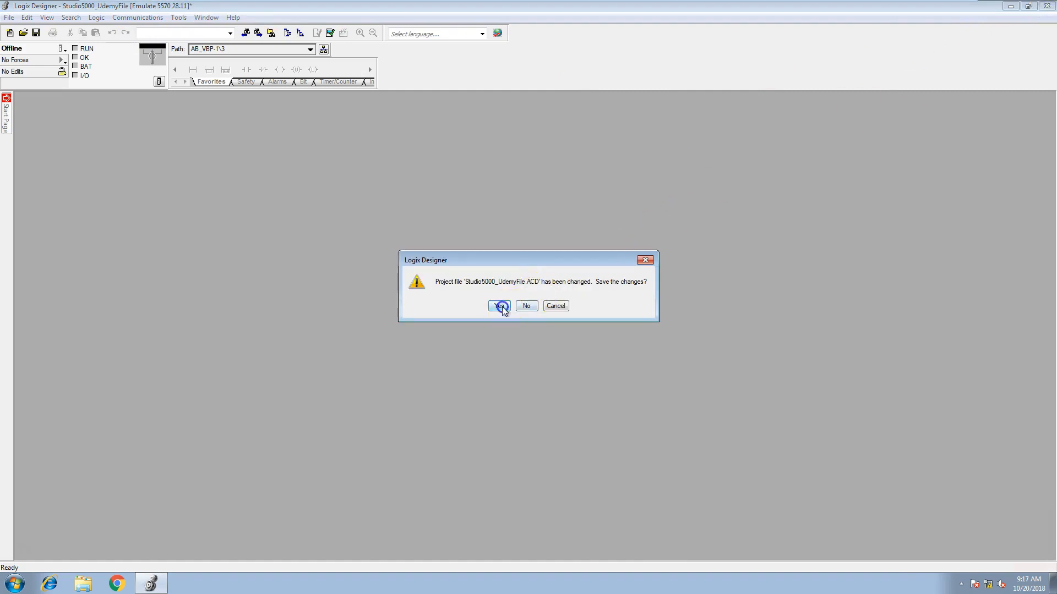
click(499, 306)
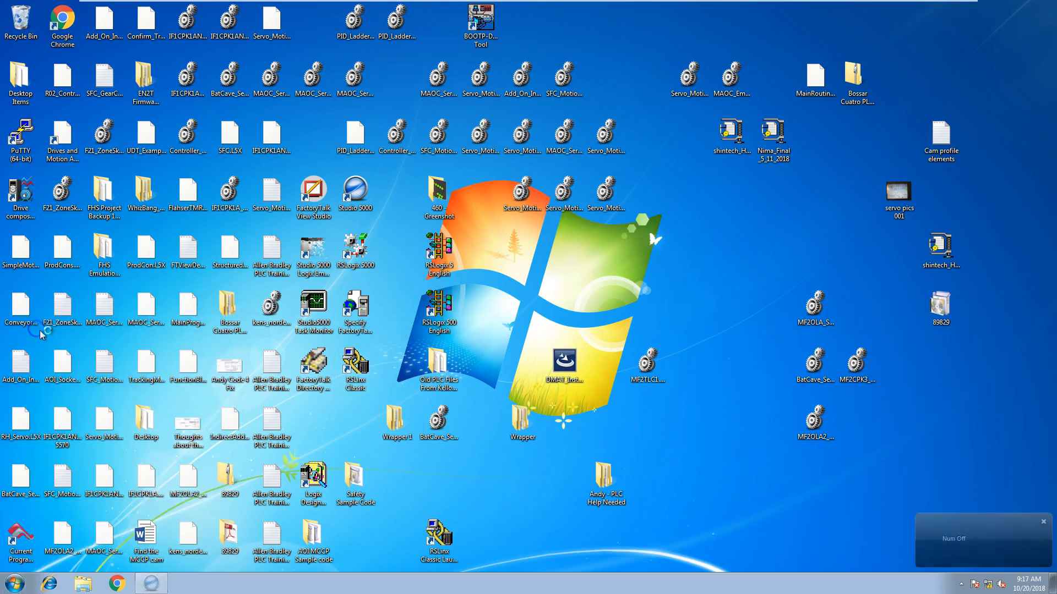
Relaunch Logix Designer from the desktop shortcut, accept the license, and switch project windows
double_click(355, 195)
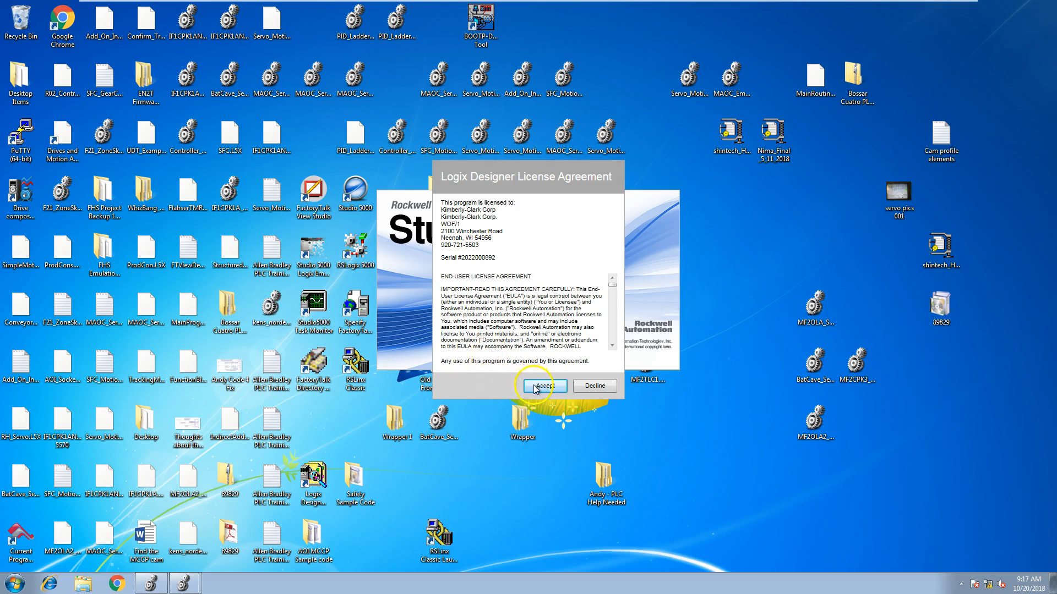
click(542, 386)
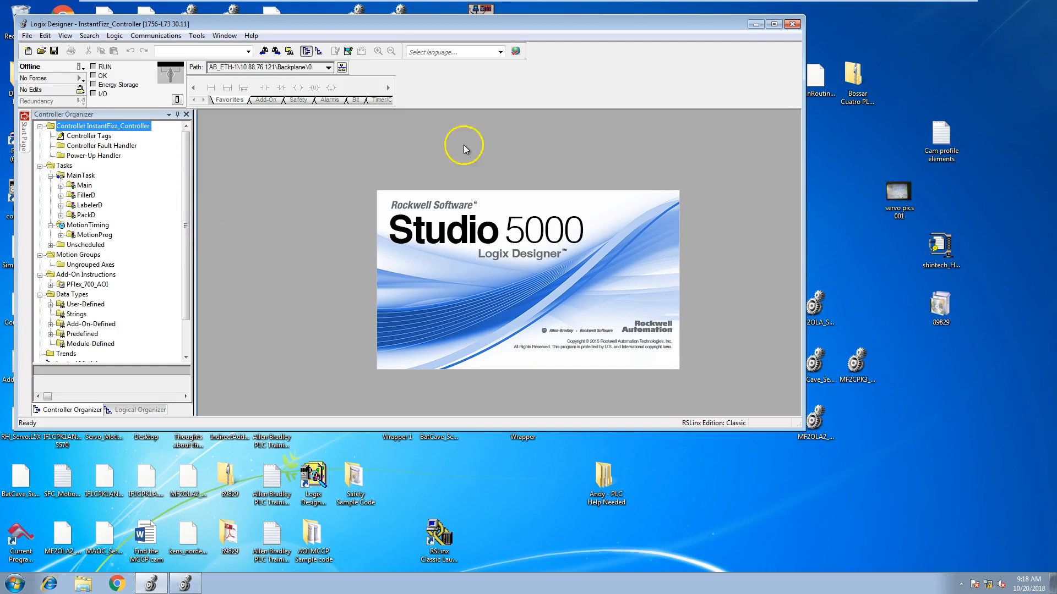
click(772, 23)
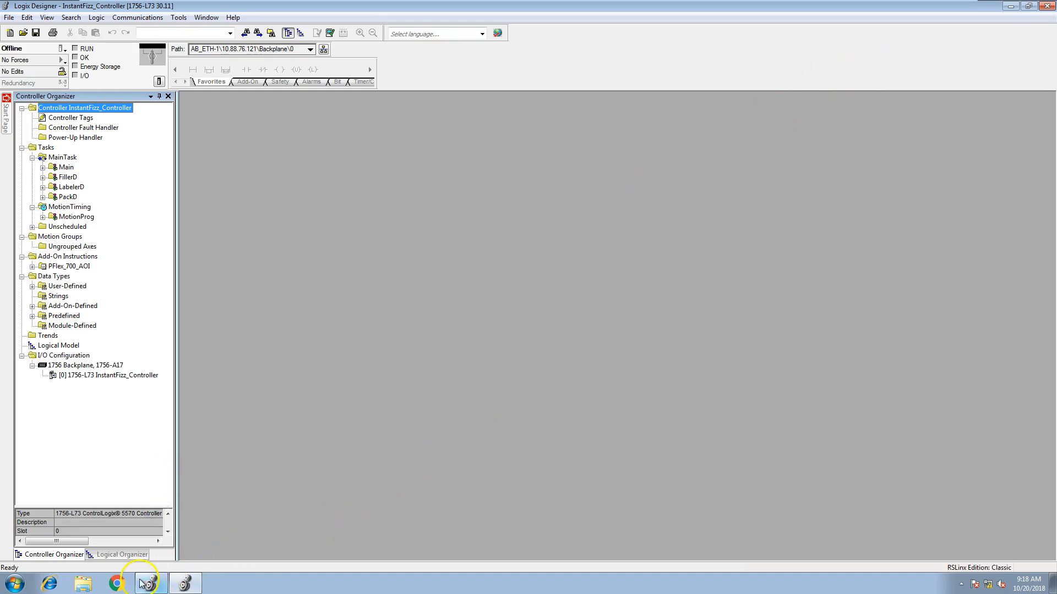
mouse_move(148, 582)
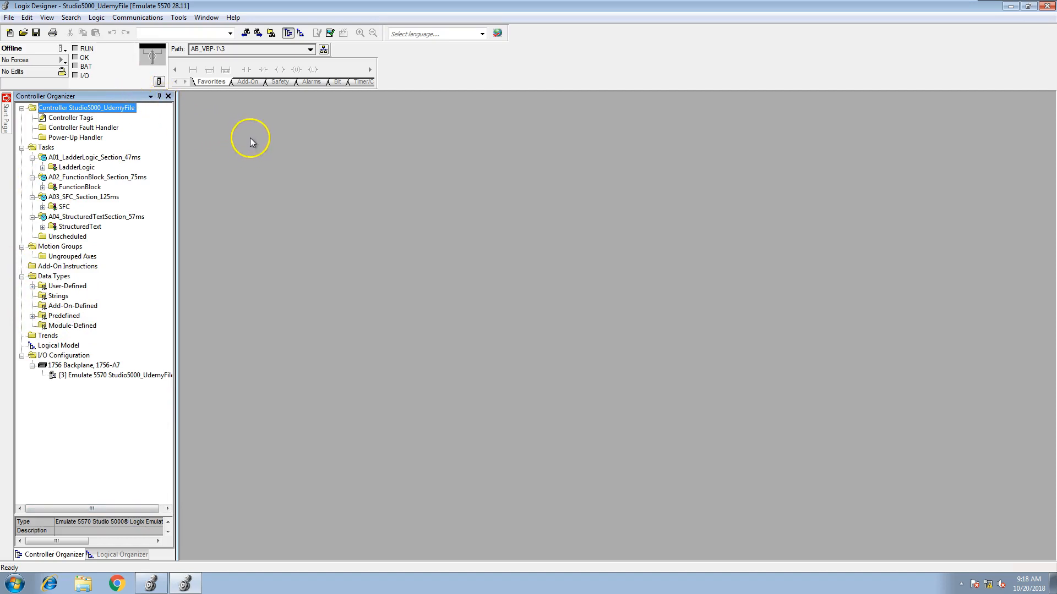
mouse_move(249, 148)
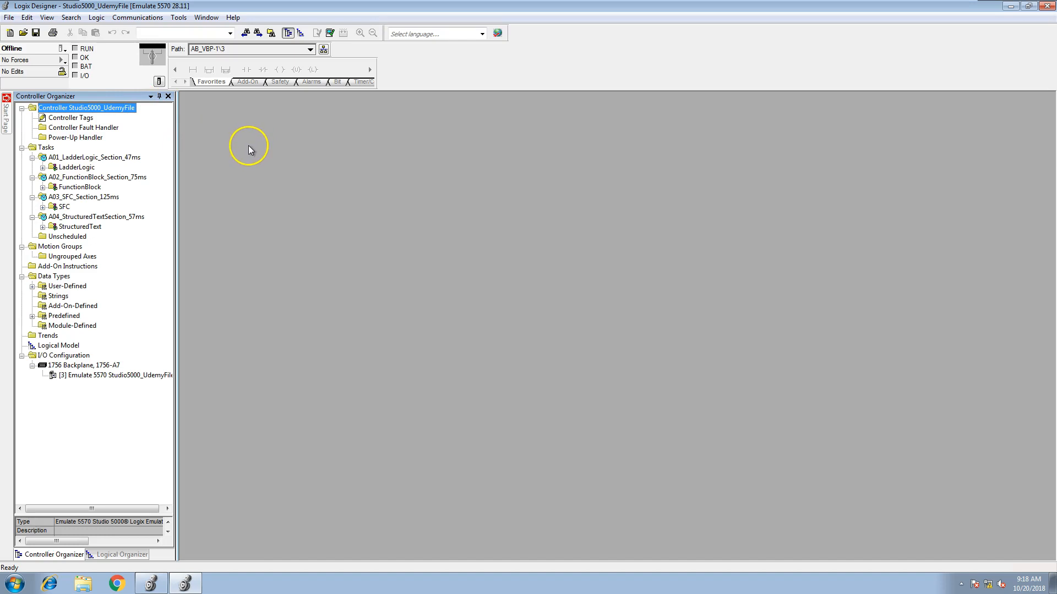
mouse_move(251, 146)
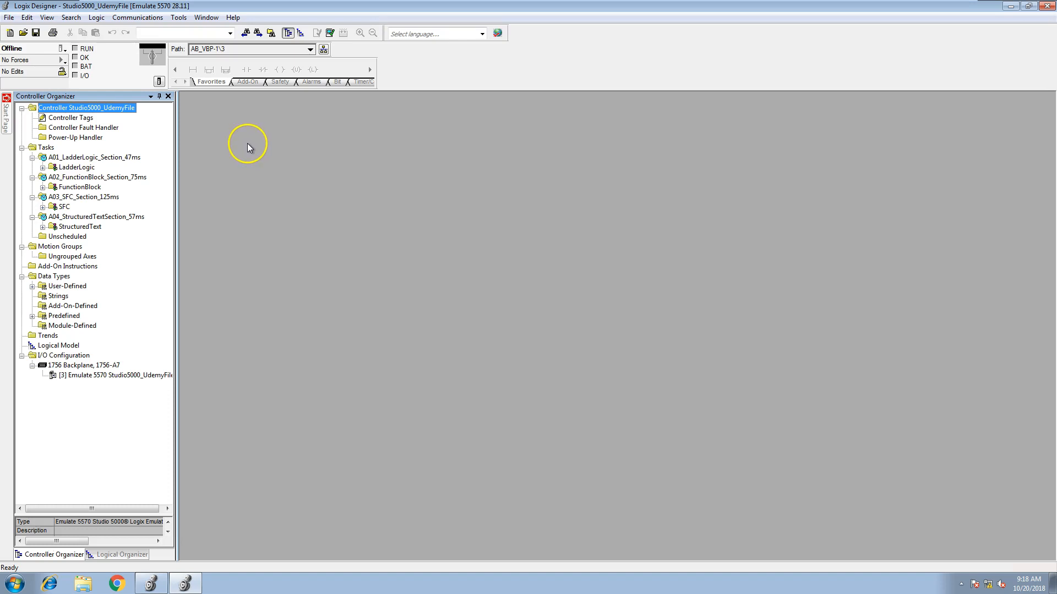
mouse_move(250, 147)
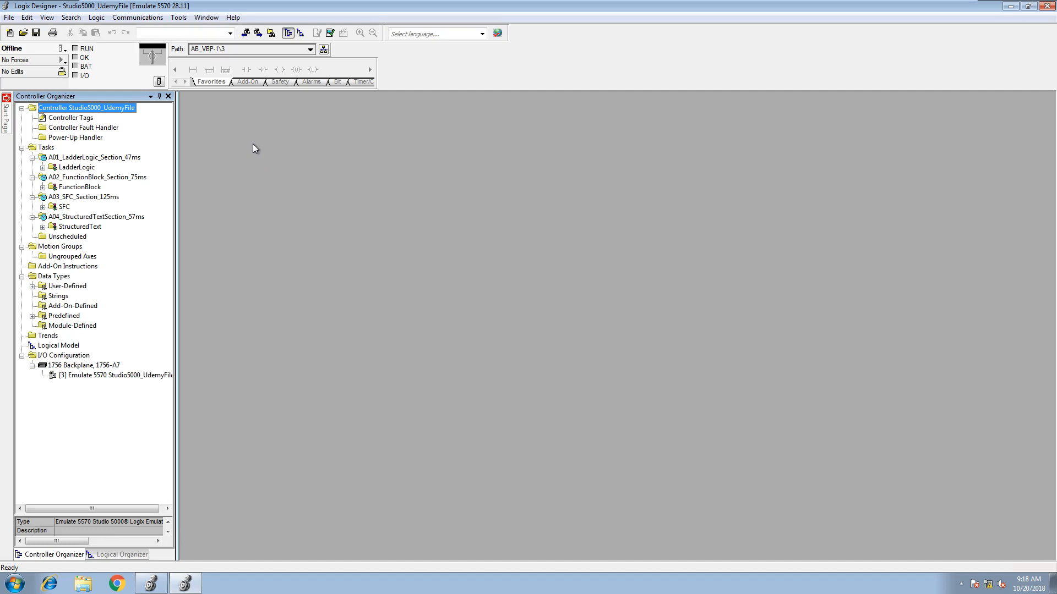
mouse_move(254, 150)
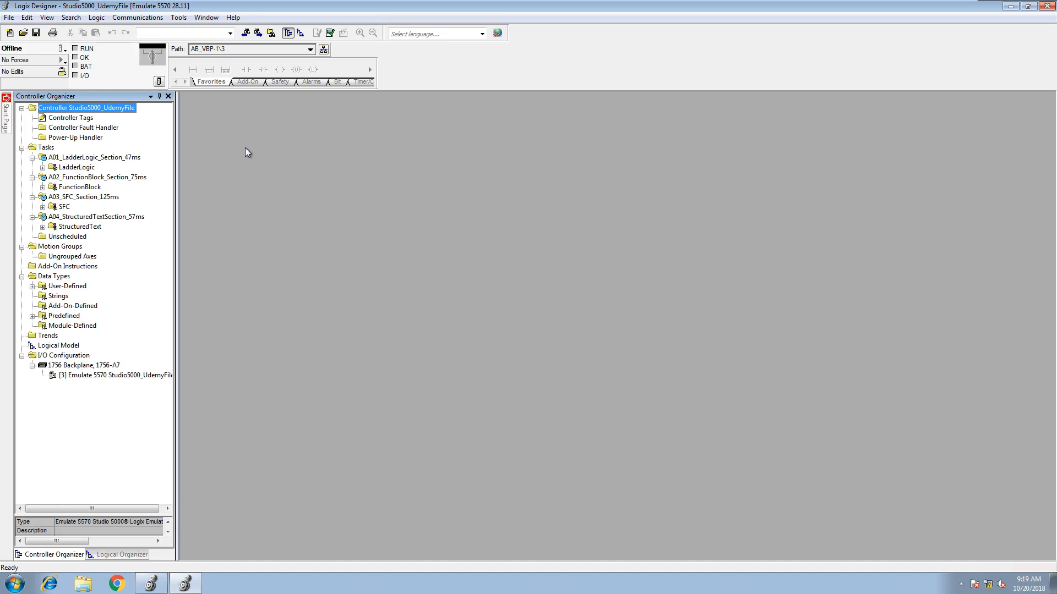
Bring up the Studio5000_UdemyFile project showing its four task sections
click(209, 139)
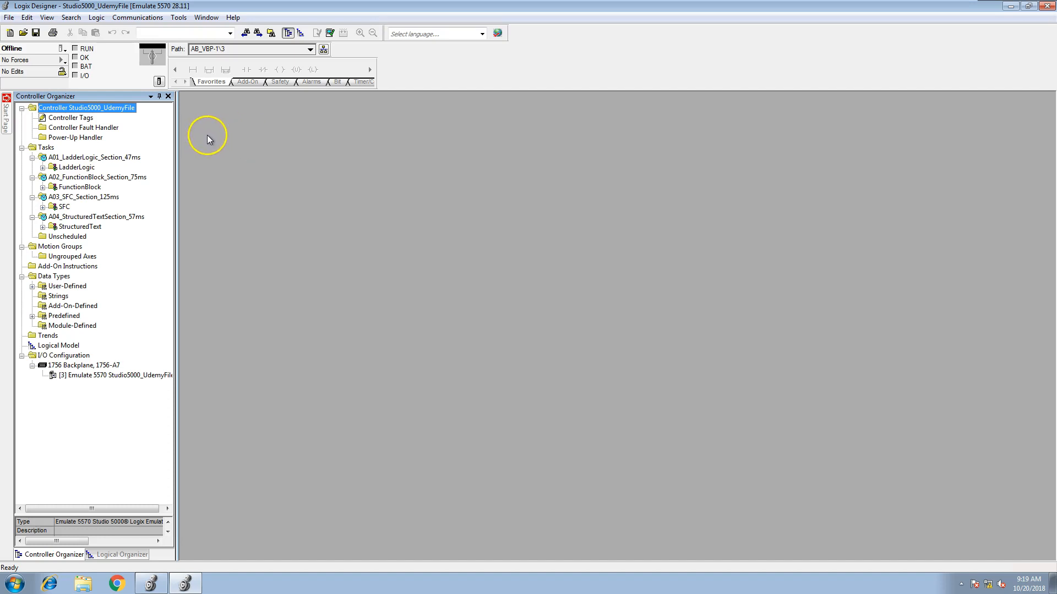
mouse_move(204, 140)
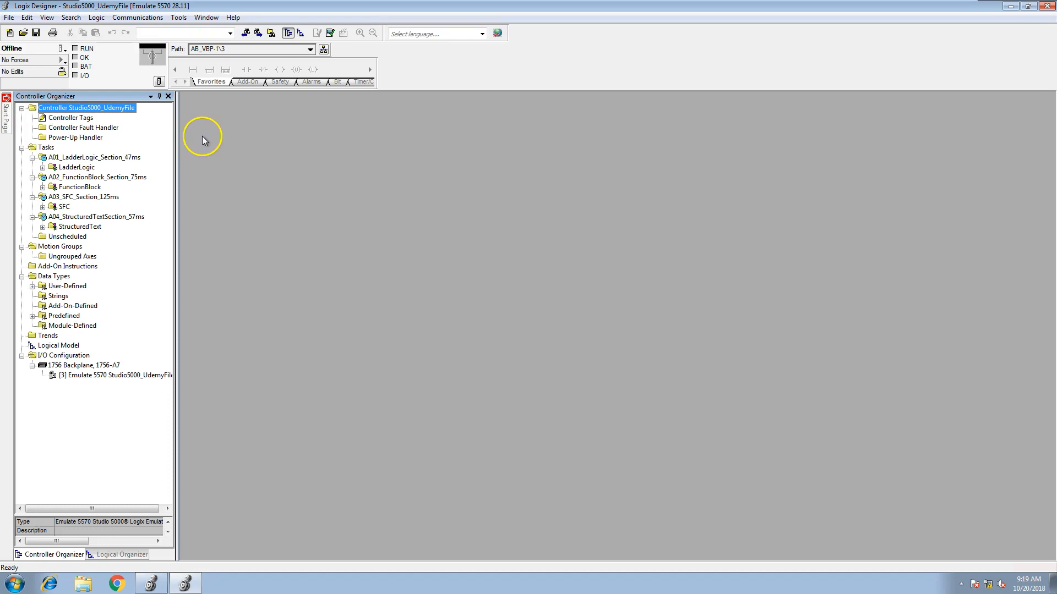
mouse_move(119, 99)
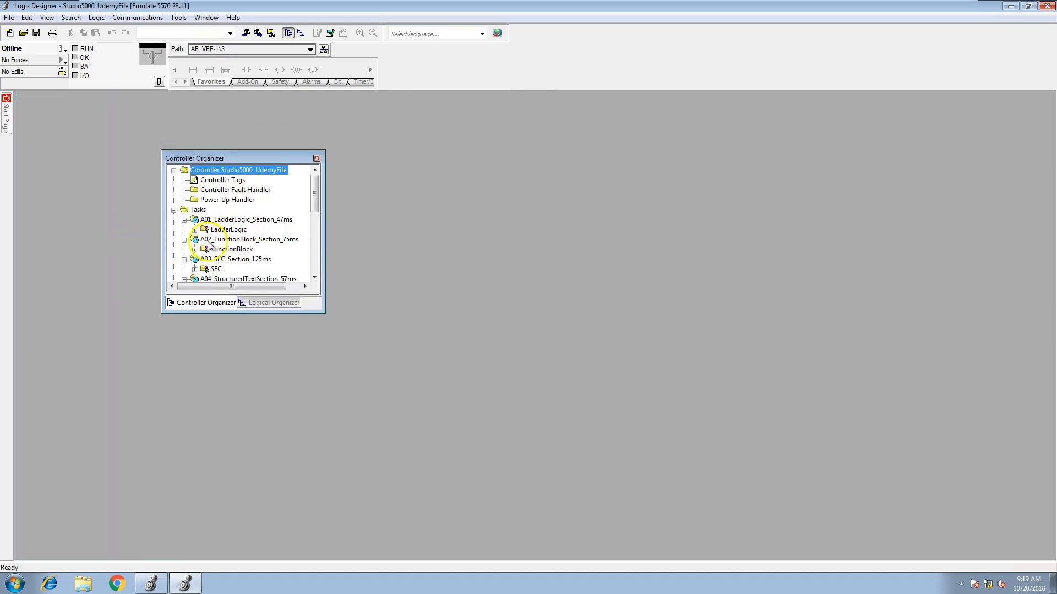
Expand LadderLogic, open A02_Counters, and dock the organizer along the left side
double_click(255, 239)
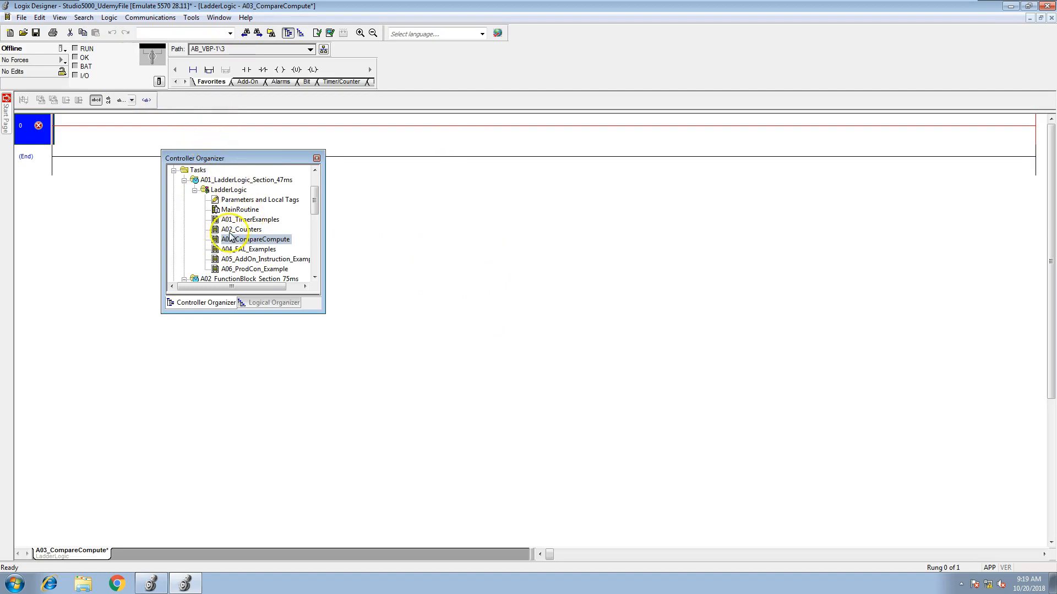
double_click(240, 229)
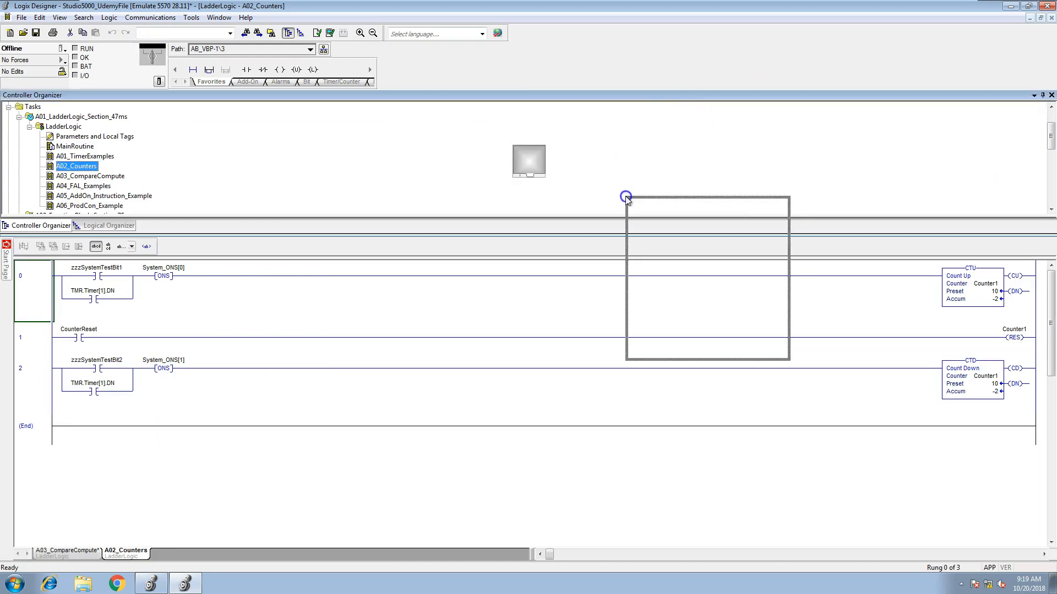
drag(33, 95, 706, 205)
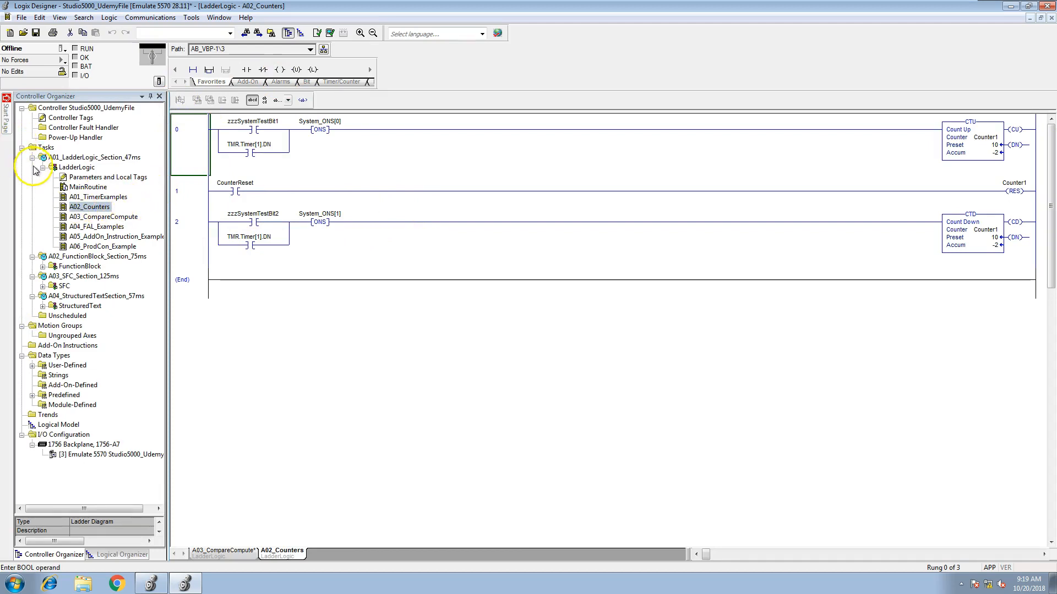
Collapse LadderLogic's routines, move the organizer back to the left, and save the project
click(42, 168)
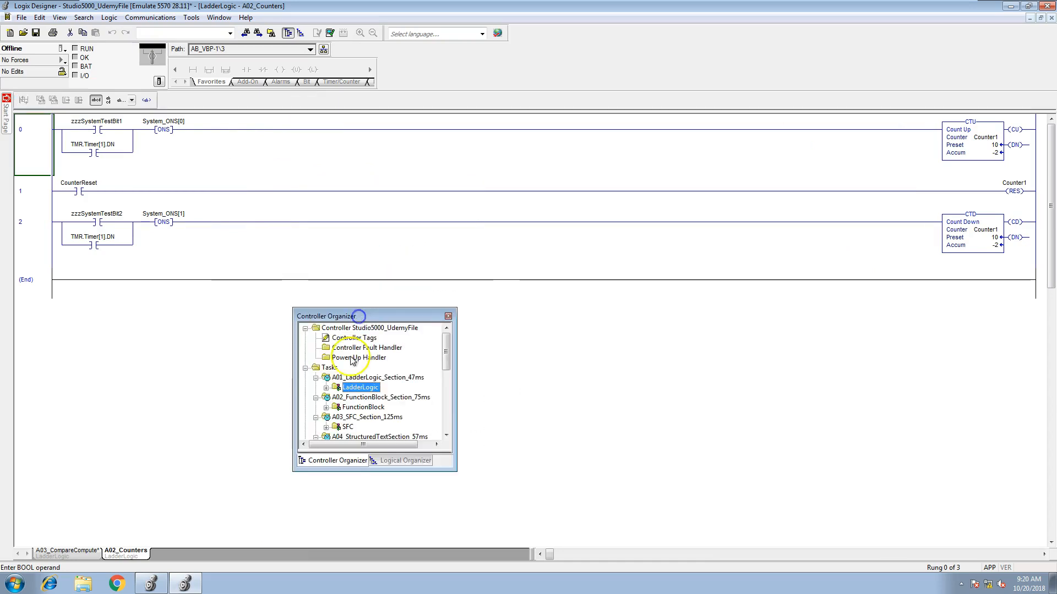
drag(374, 315, 239, 316)
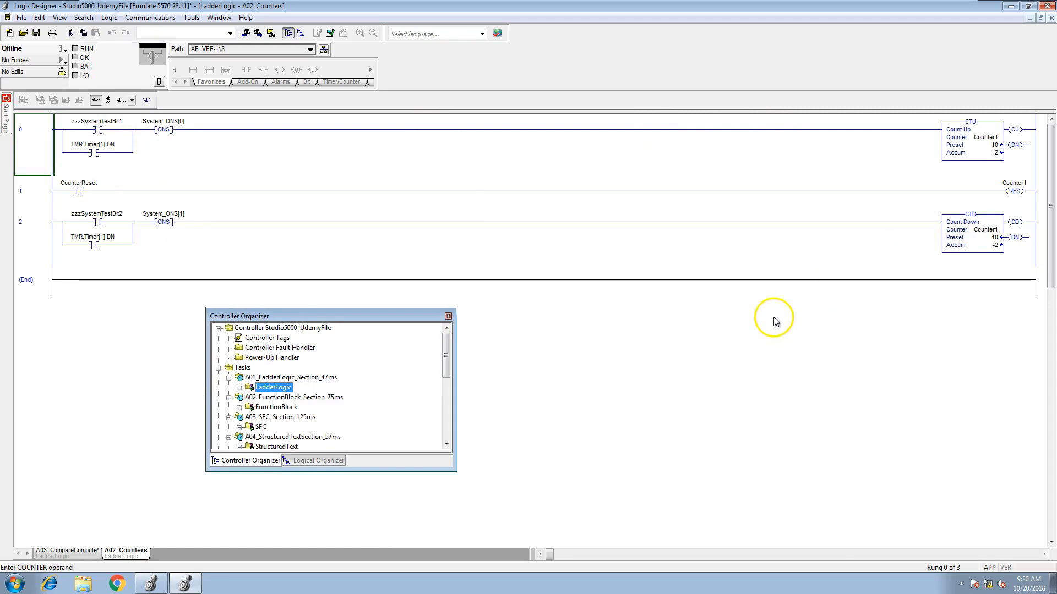
mouse_move(776, 322)
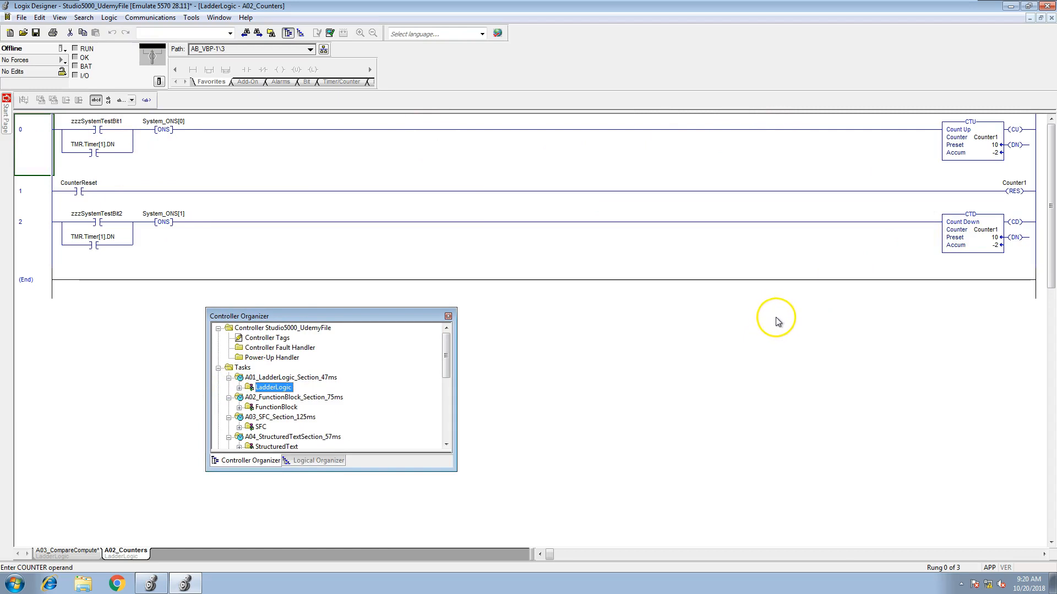
mouse_move(576, 313)
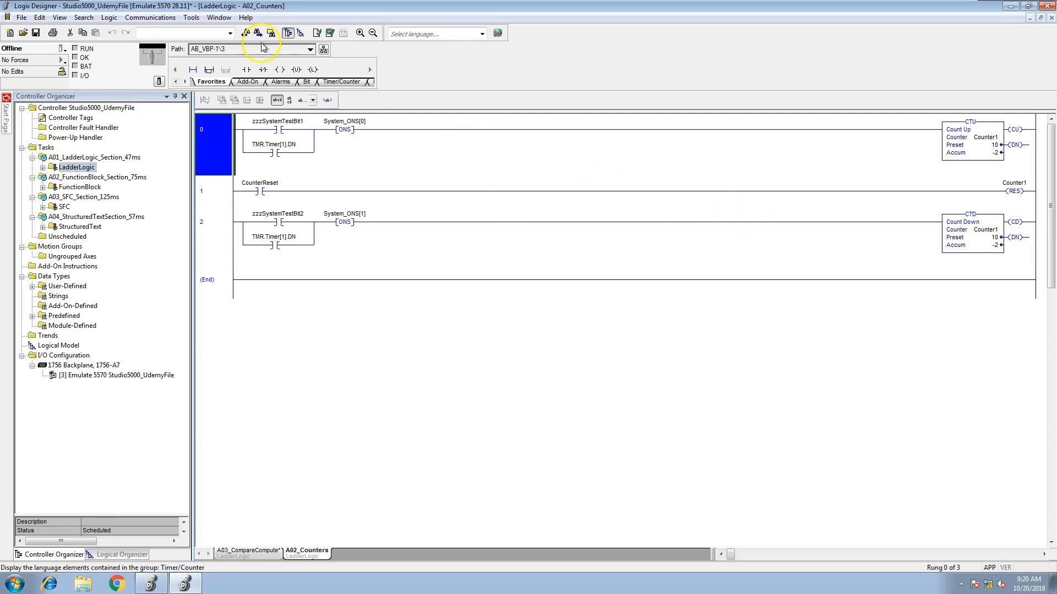
click(36, 33)
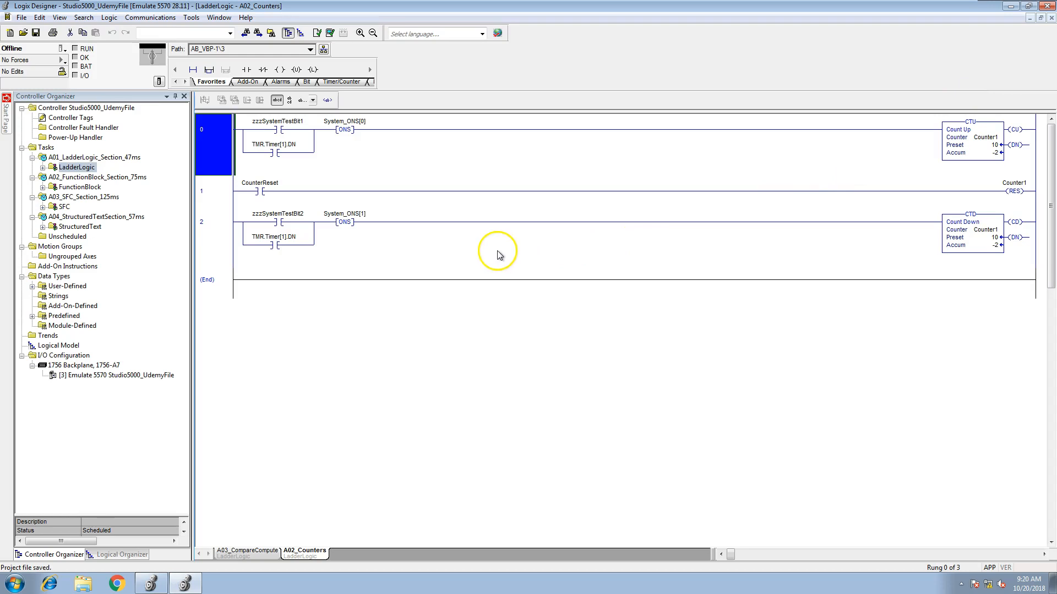
mouse_move(436, 298)
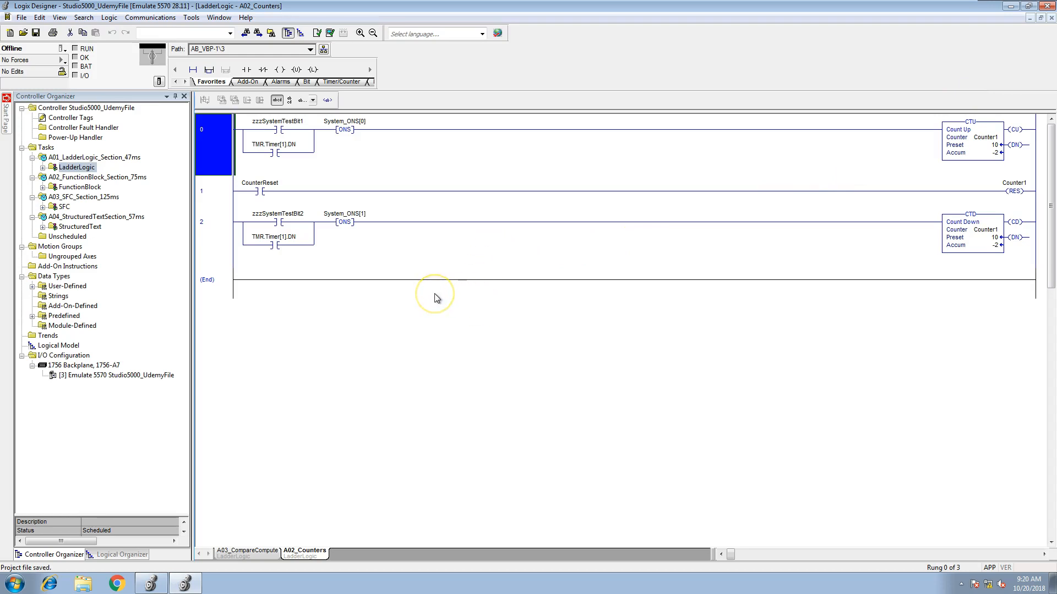